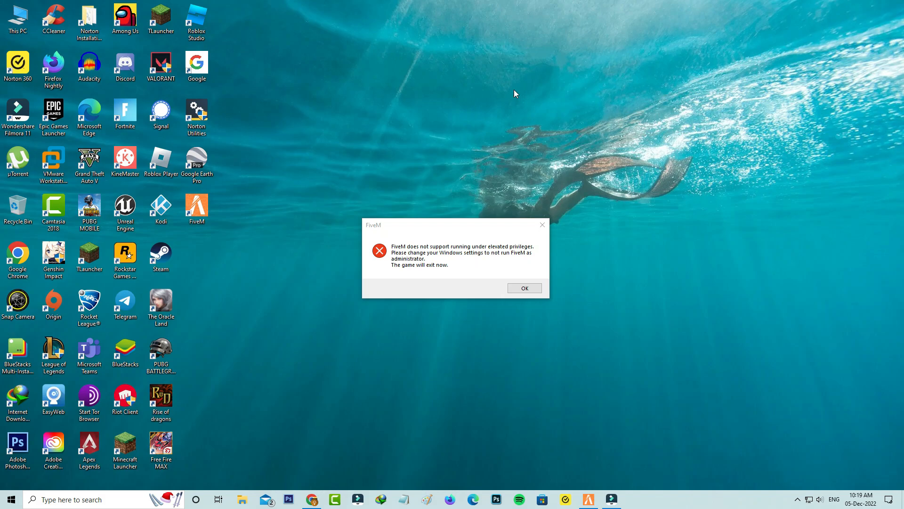
- Acknowledge the FiveM elevated-privileges error with OK
{"action": "left_click", "coordinate": [525, 288]}
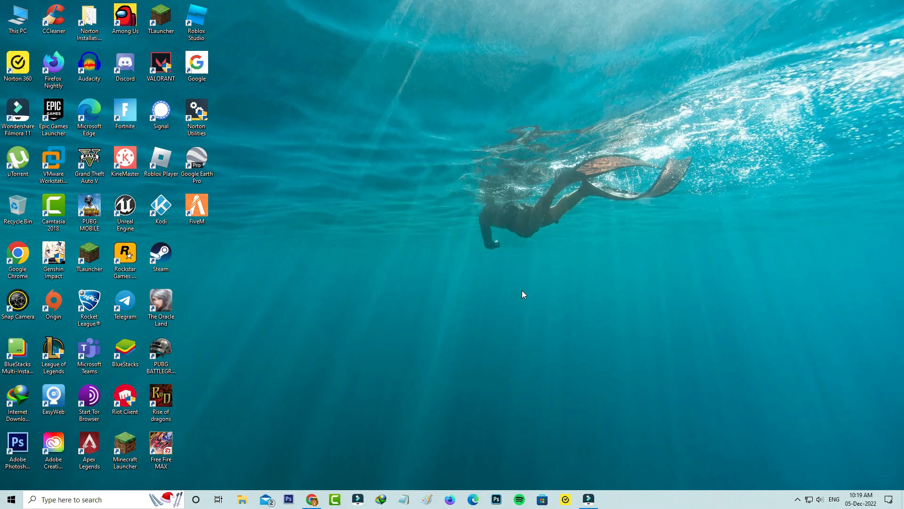
- Run %localappdata% to show the Local AppData folder in File Explorer
{"action": "key", "text": "win+r"}
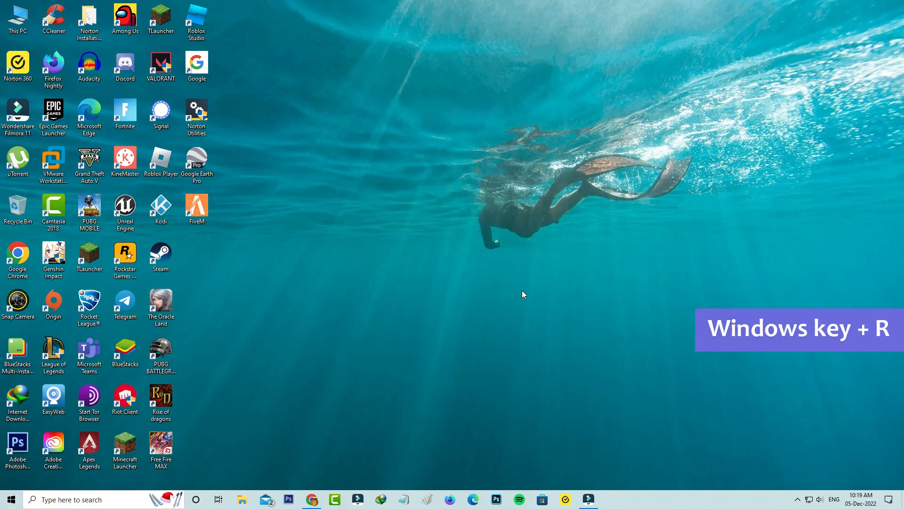
{"action": "key", "text": "Win+r"}
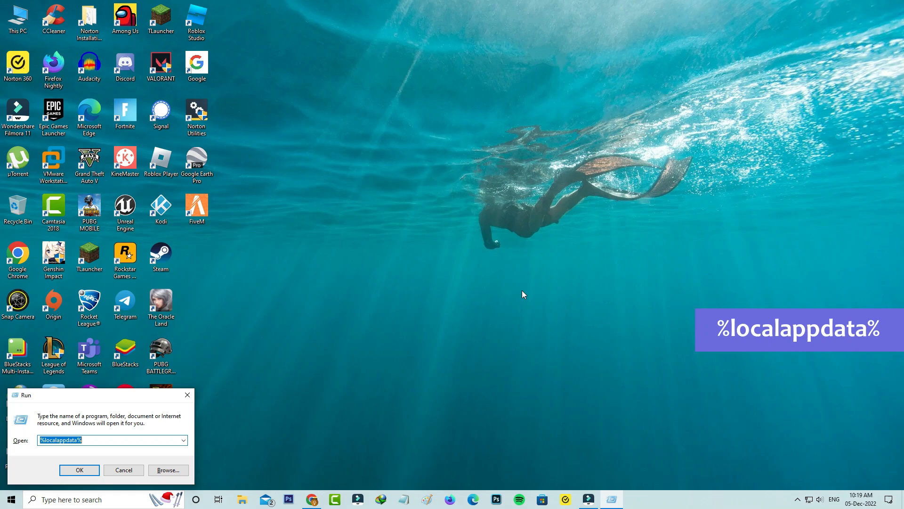
{"action": "left_click", "coordinate": [79, 469]}
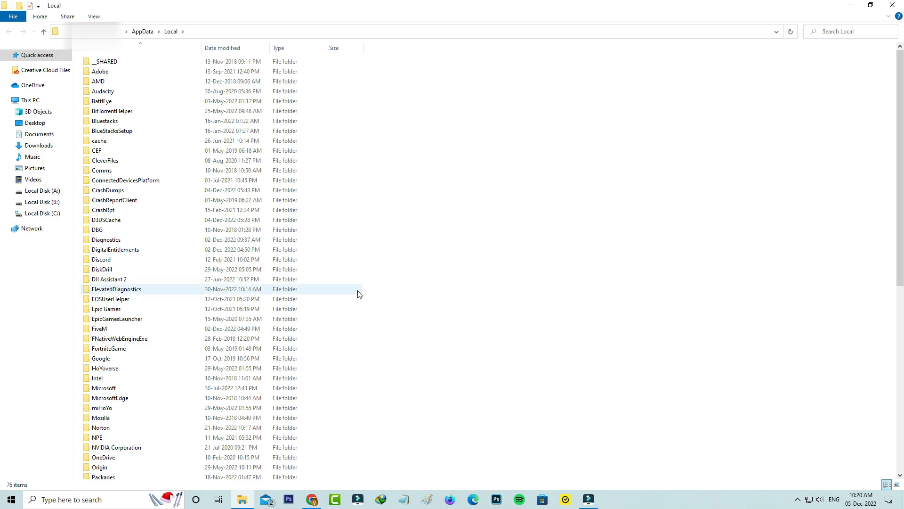
- Enter the FiveM folder and request Properties for the FiveM application
{"action": "left_click", "coordinate": [99, 328]}
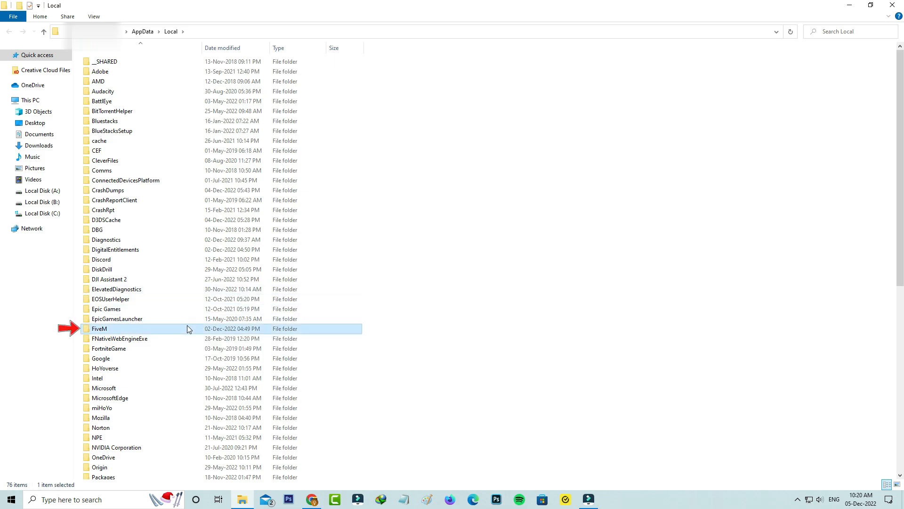
{"action": "double_click", "coordinate": [100, 328]}
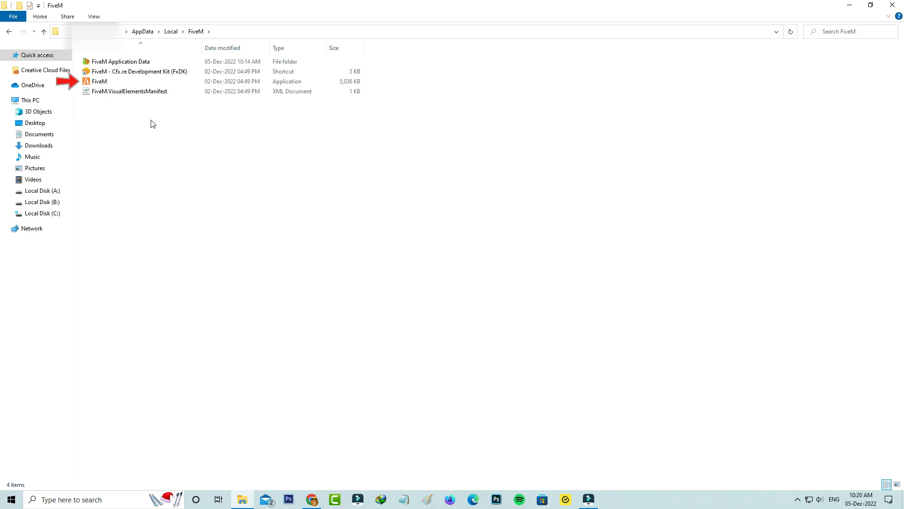
{"action": "right_click", "coordinate": [99, 81]}
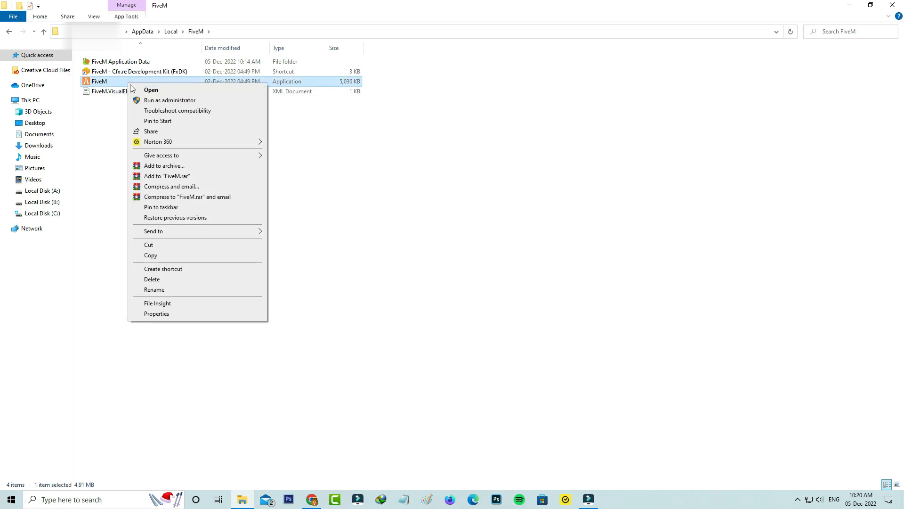
{"action": "left_click", "coordinate": [156, 314]}
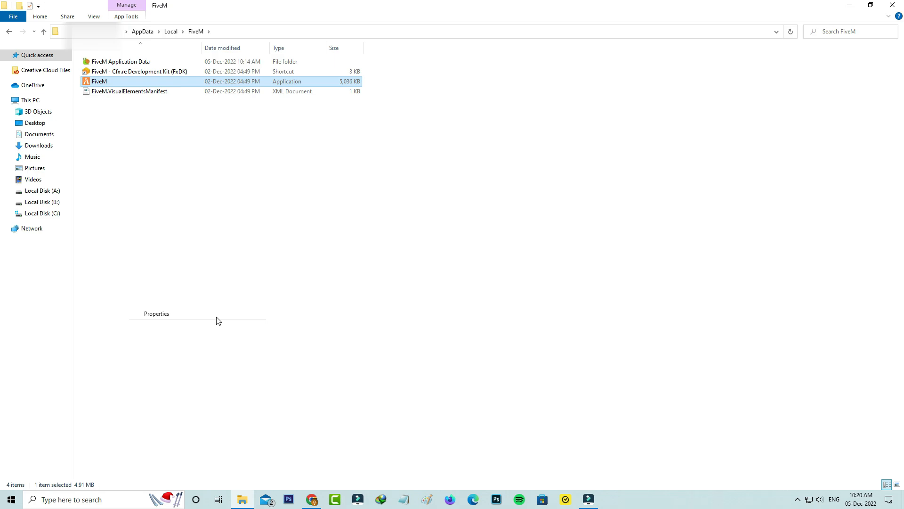
- On Compatibility, untick 'Run this program as an administrator' under settings for all users
{"action": "left_click", "coordinate": [157, 314]}
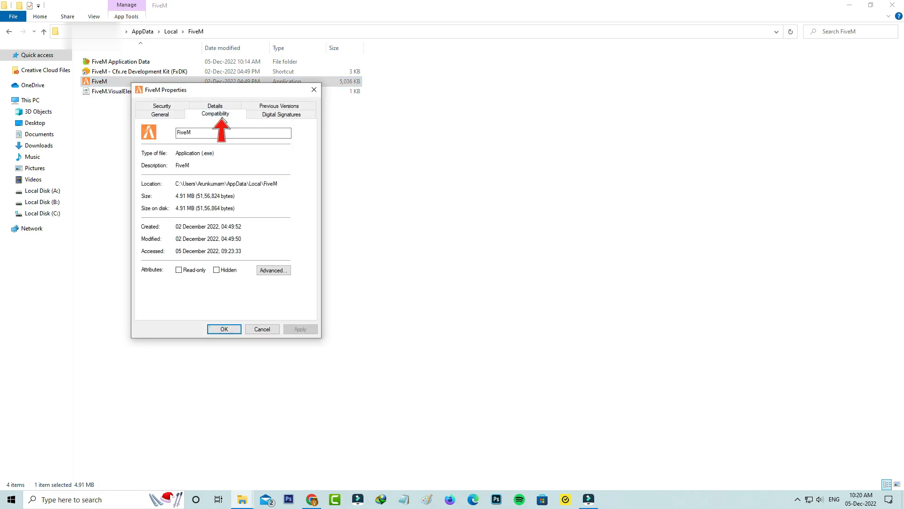
{"action": "left_click", "coordinate": [216, 114]}
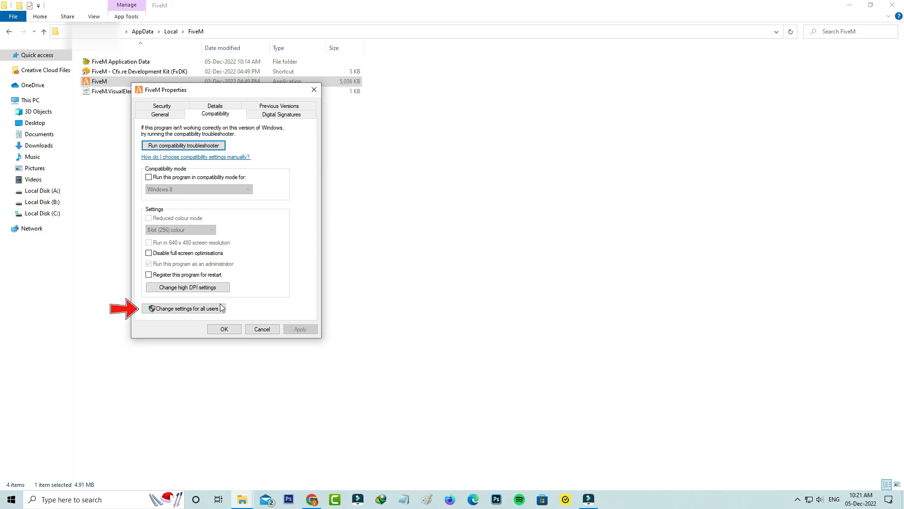
{"action": "left_click", "coordinate": [186, 308]}
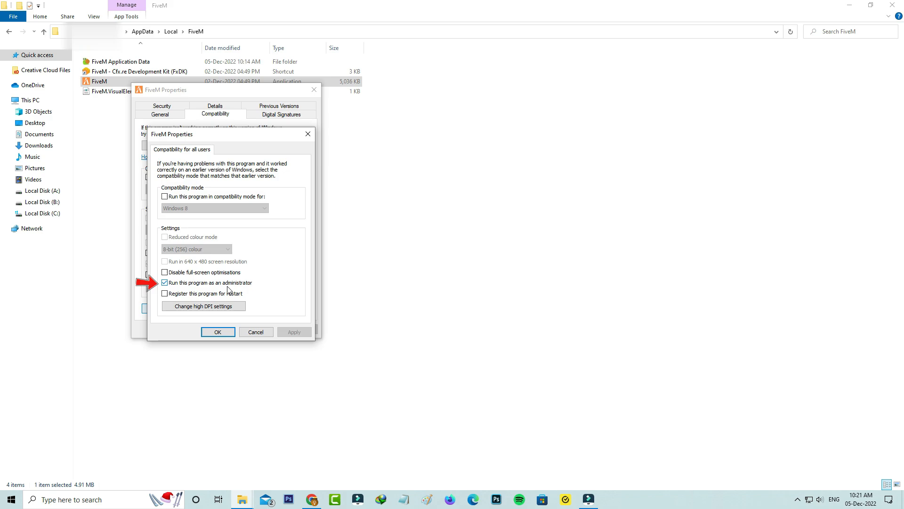
{"action": "left_click", "coordinate": [164, 283]}
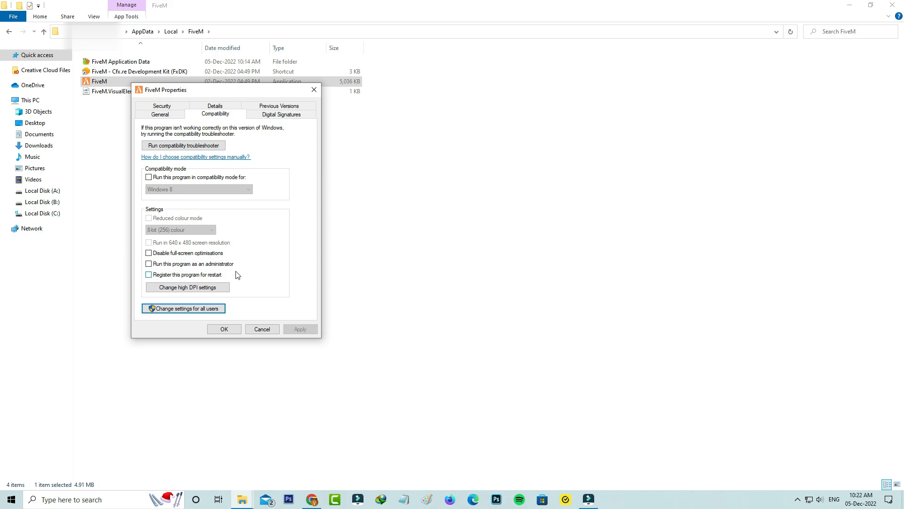
- Confirm FiveM Properties with OK, returning to the desktop
{"action": "left_click", "coordinate": [224, 329]}
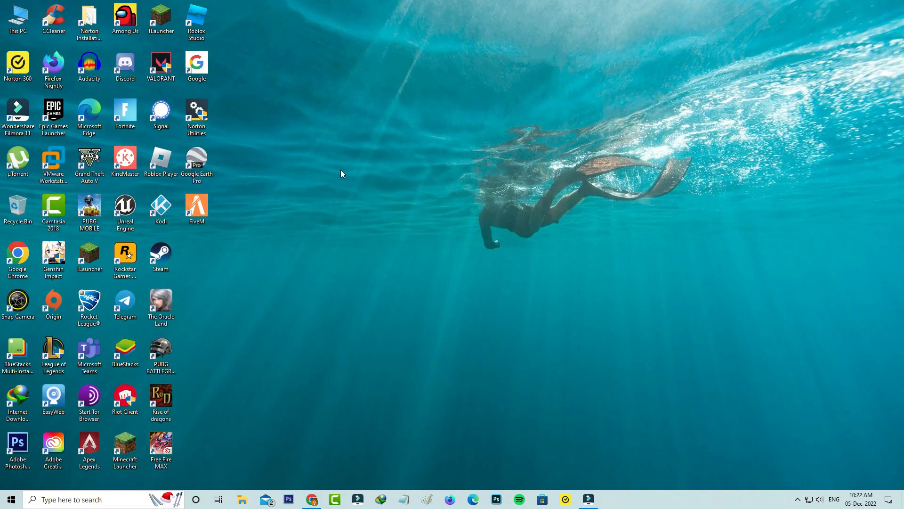
{"action": "mouse_move", "coordinate": [255, 199]}
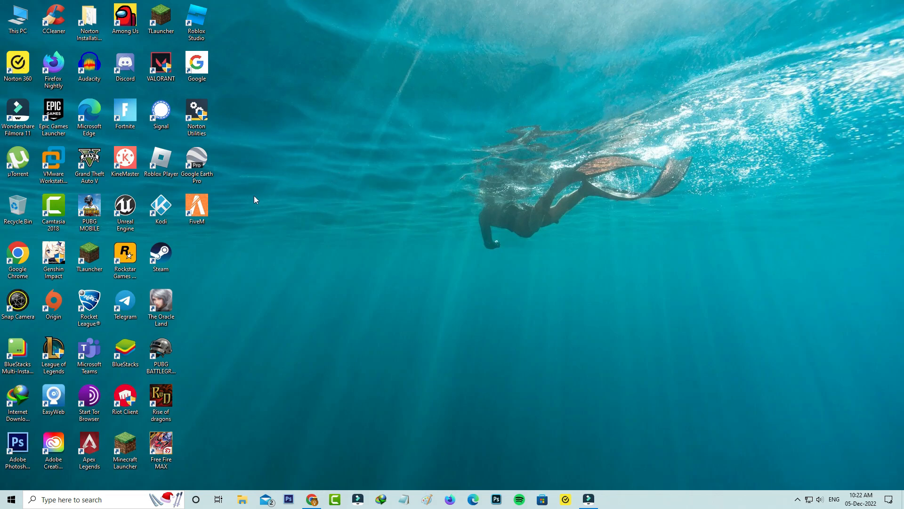